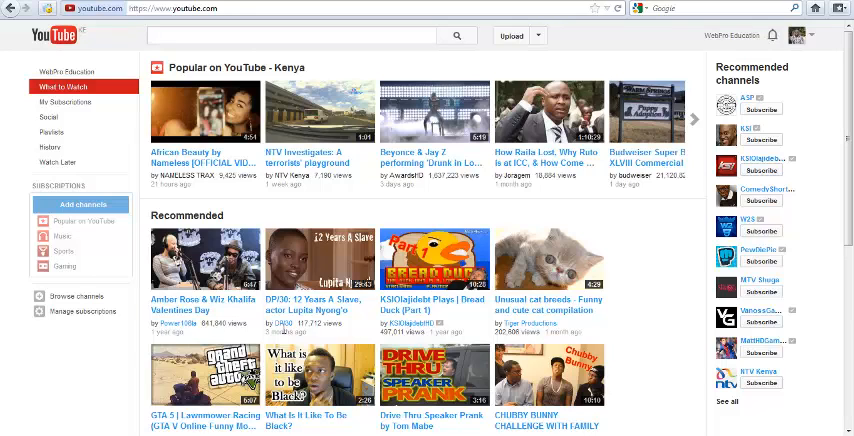
- Open Firefox's main menu from the top-left menu button over the YouTube page
left_click(290, 36)
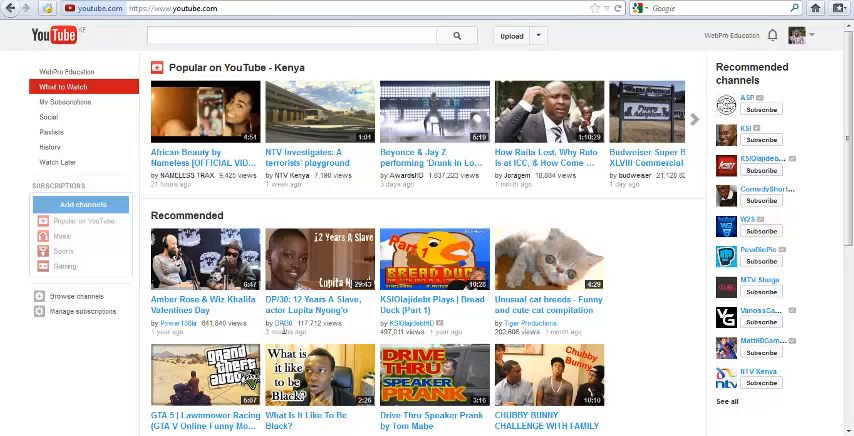
mouse_move(292, 272)
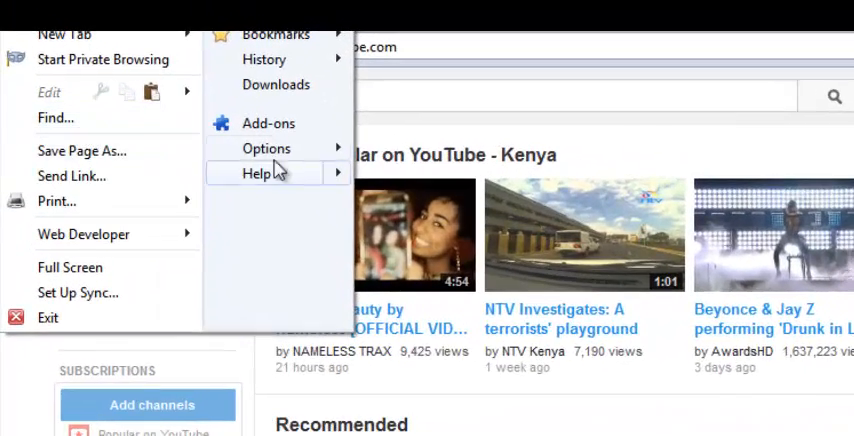
- Open the Options window and land on the Security tab after visiting Content
left_click(266, 148)
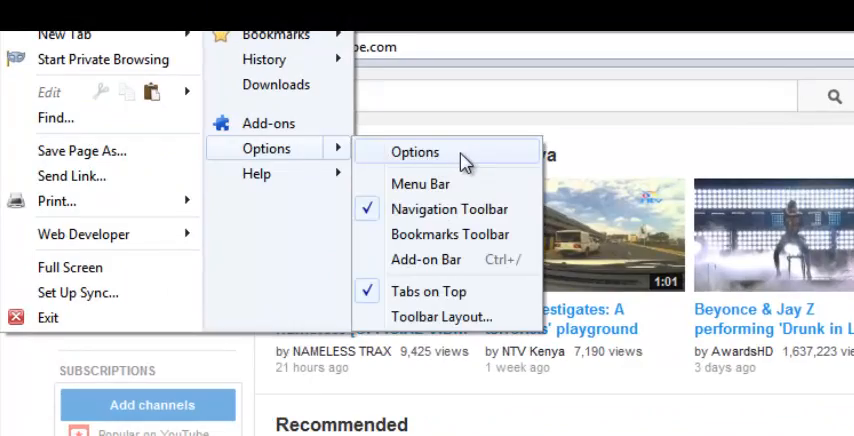
left_click(414, 152)
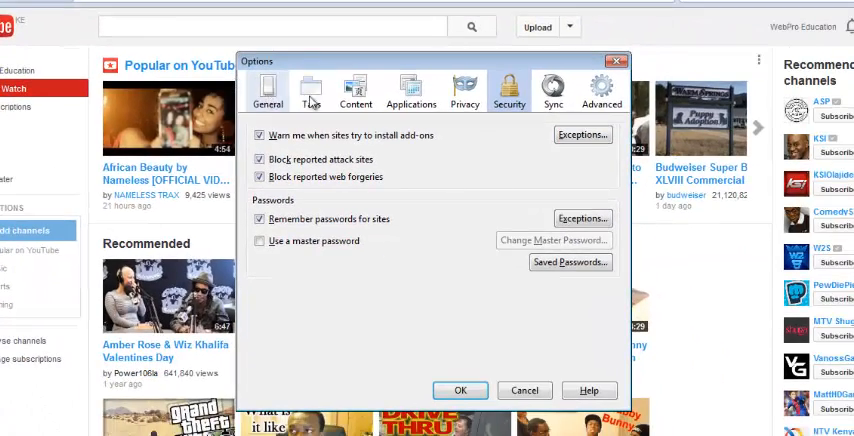
left_click(356, 92)
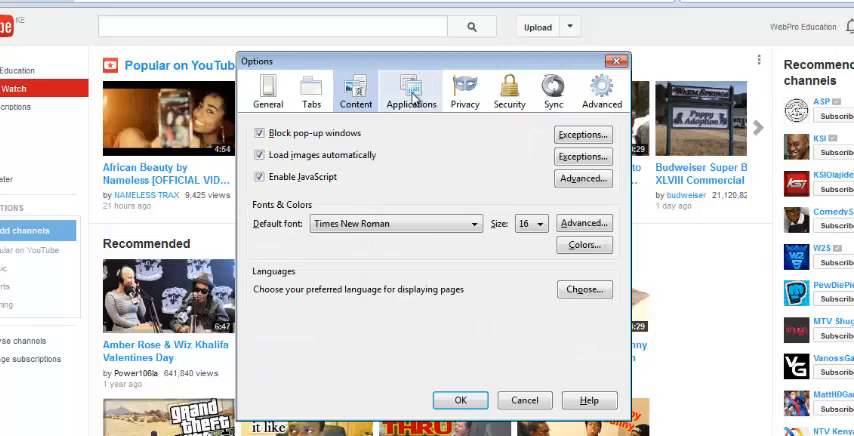
left_click(508, 90)
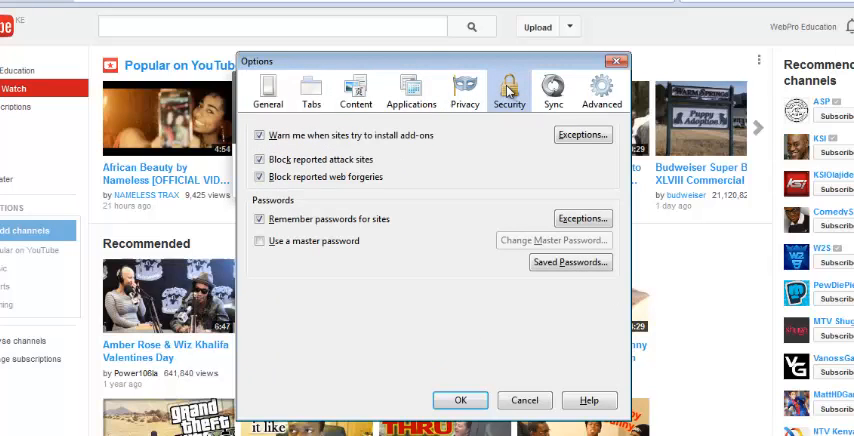
mouse_move(548, 292)
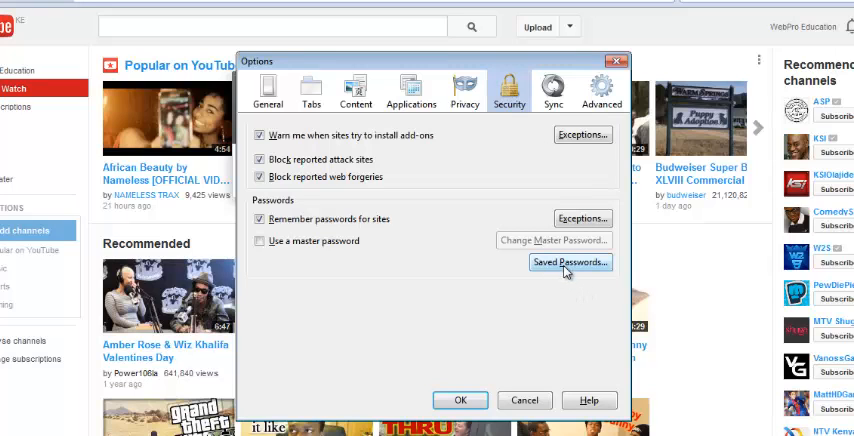
- Open the Saved Passwords list showing stored sites and usernames
left_click(570, 262)
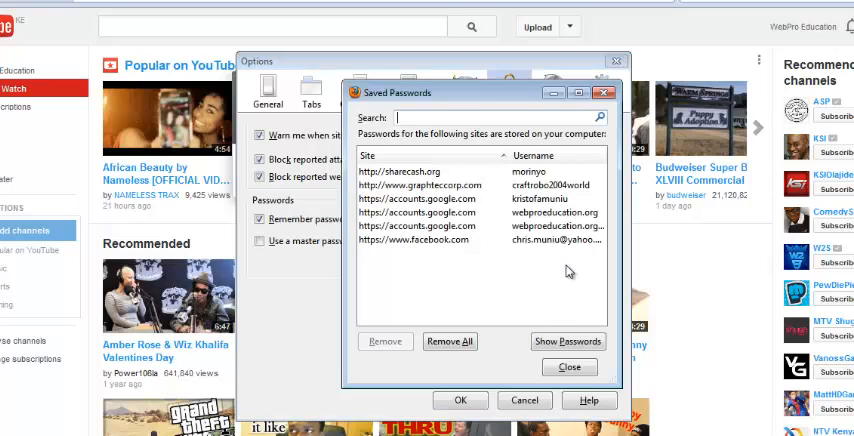
mouse_move(536, 180)
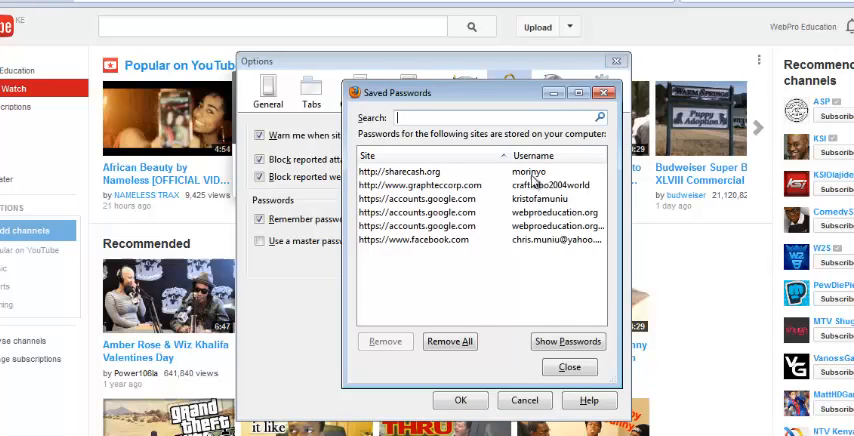
mouse_move(540, 252)
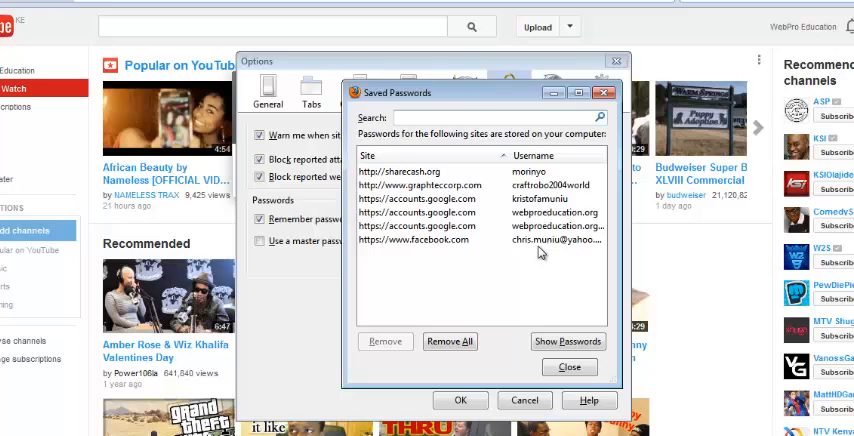
mouse_move(504, 404)
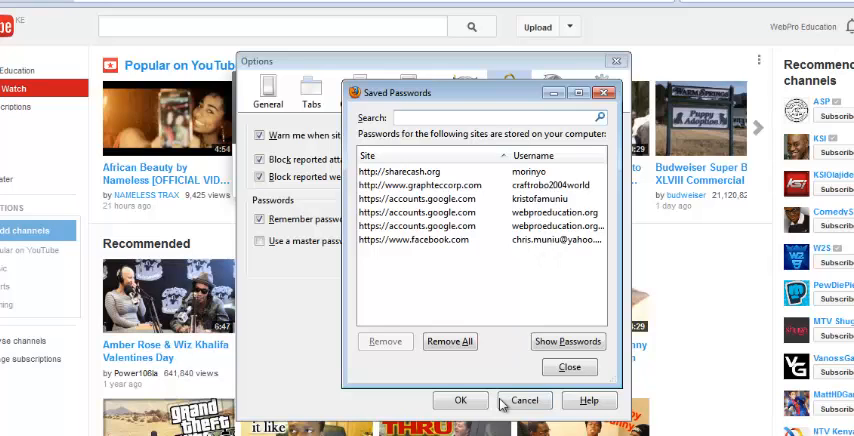
mouse_move(536, 260)
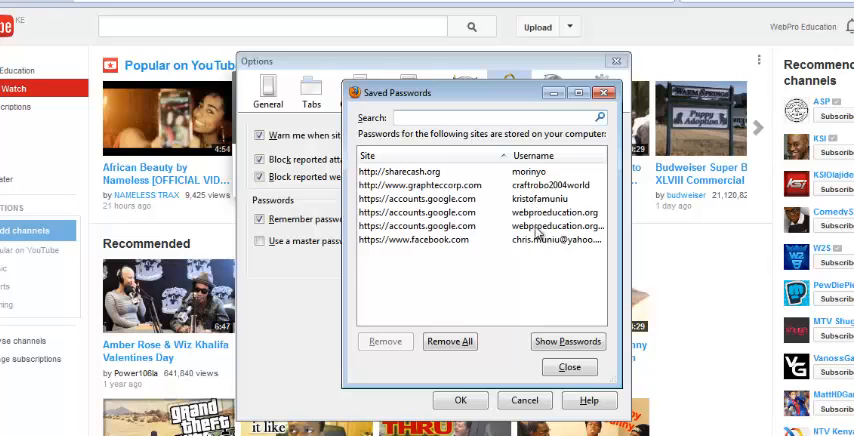
mouse_move(536, 262)
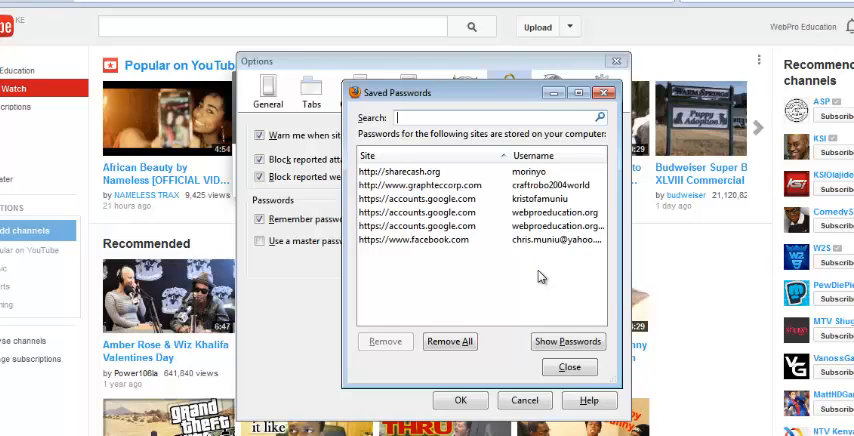
mouse_move(468, 236)
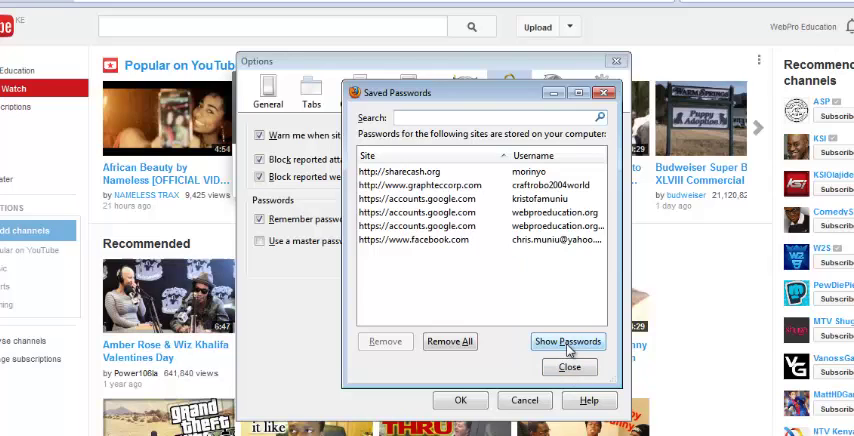
- Request Show Passwords and answer No in the confirmation
left_click(568, 340)
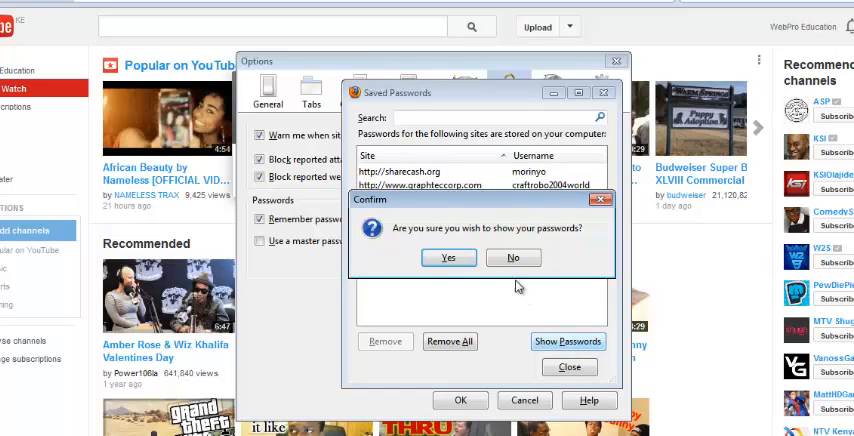
left_click(448, 258)
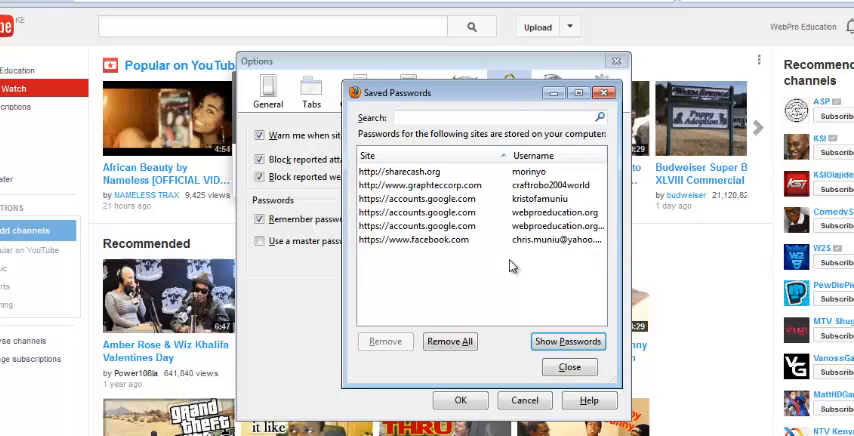
mouse_move(514, 276)
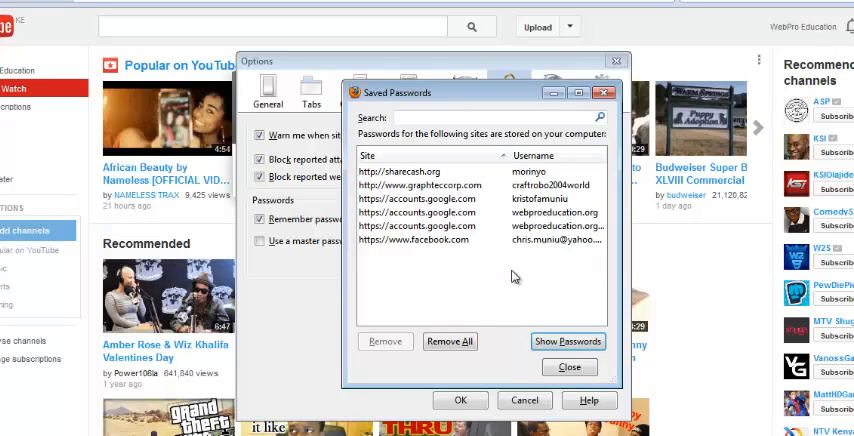
mouse_move(548, 292)
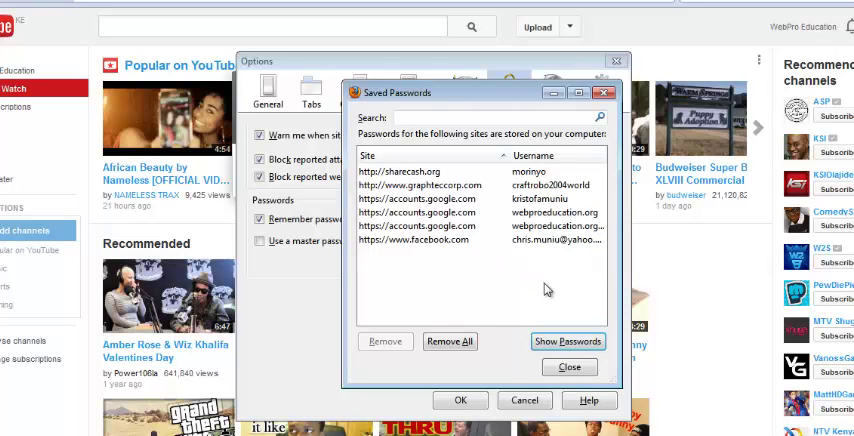
mouse_move(504, 306)
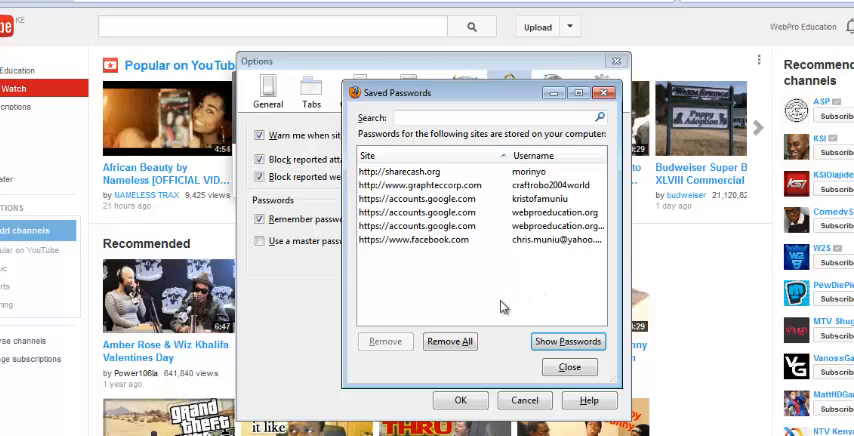
mouse_move(428, 226)
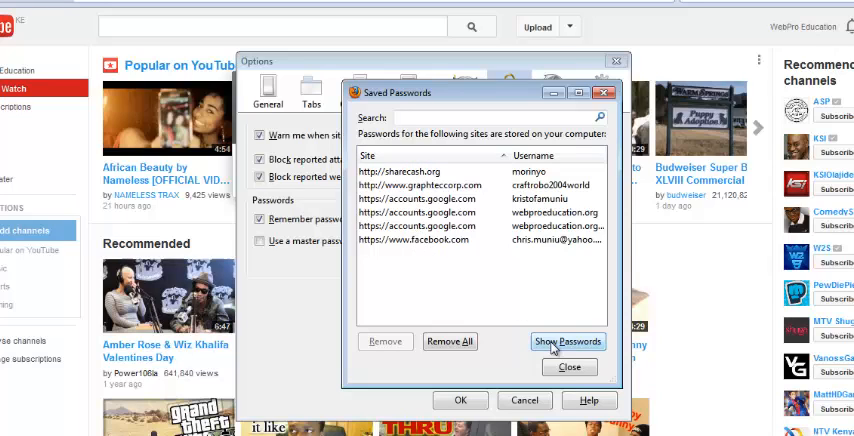
- Close the Saved Passwords list and OK the Options window, returning to YouTube
left_click(568, 366)
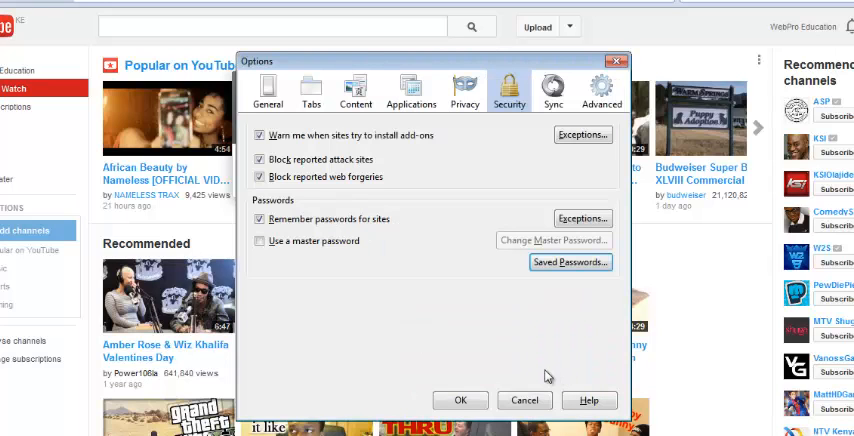
mouse_move(460, 400)
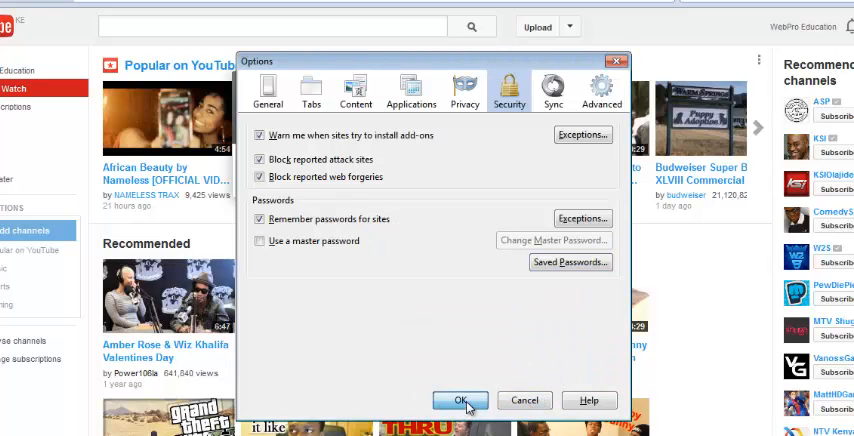
left_click(460, 400)
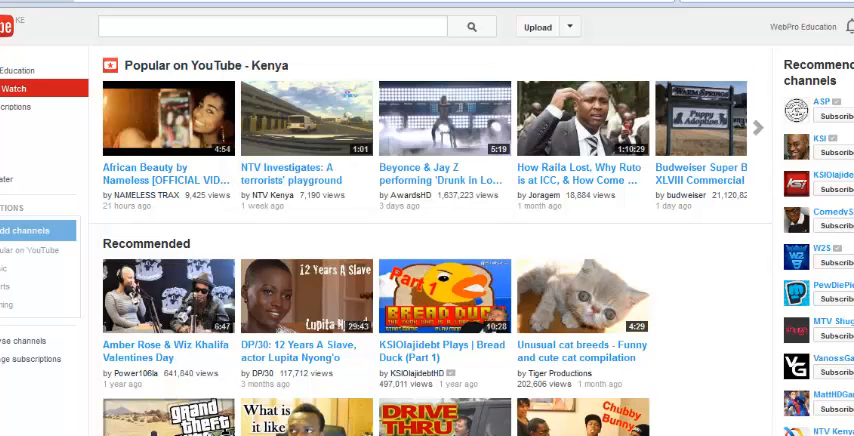